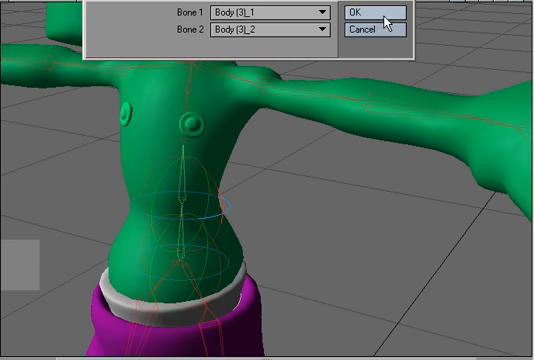
# - Confirm merging spine bones Body(3)_1 and Body(3)_2 into a single bone
pyautogui.click(358, 10)
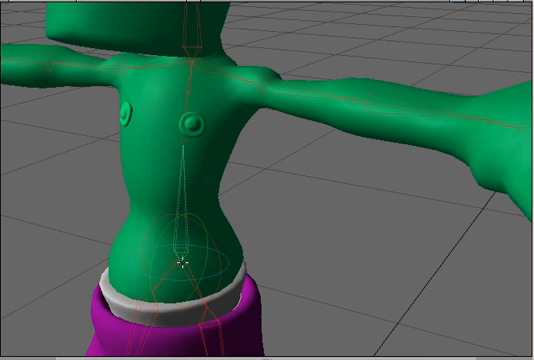